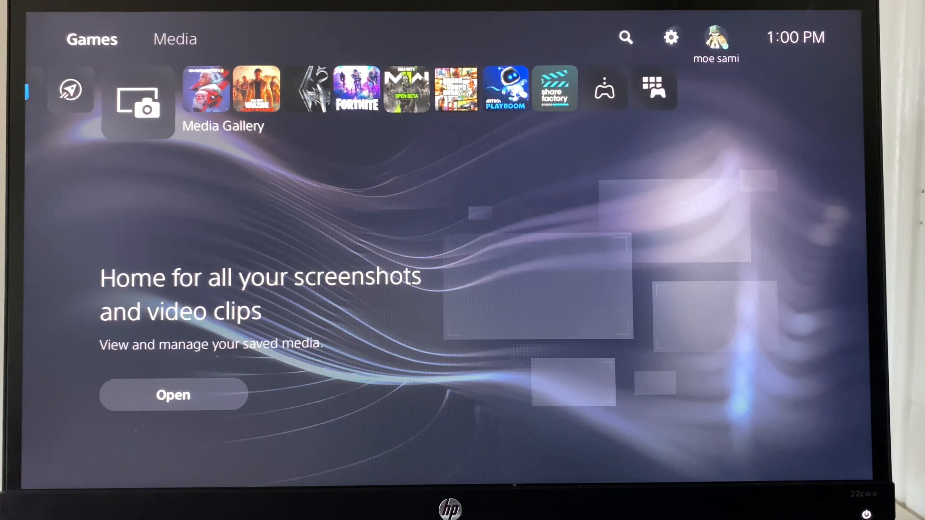
Review Reset Options under System > System Software, then return to the main Settings list.
left_click(671, 37)
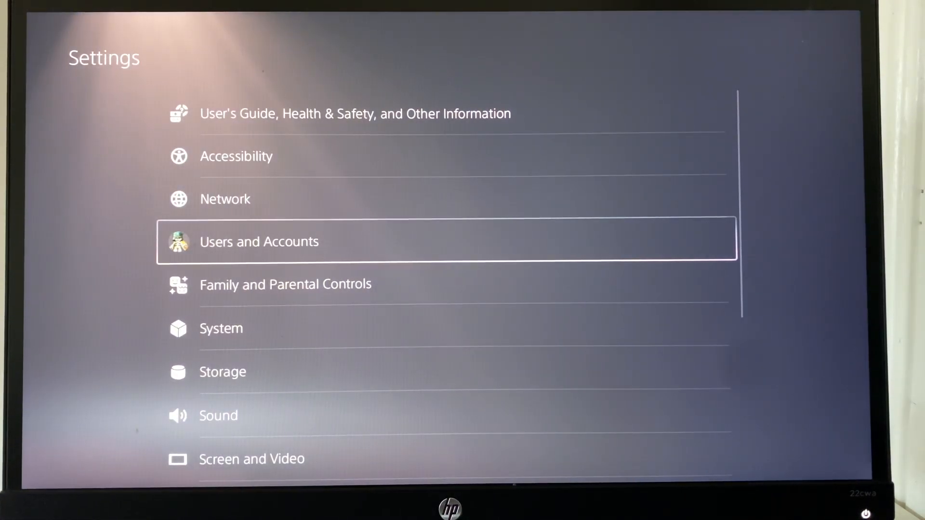
left_click(221, 328)
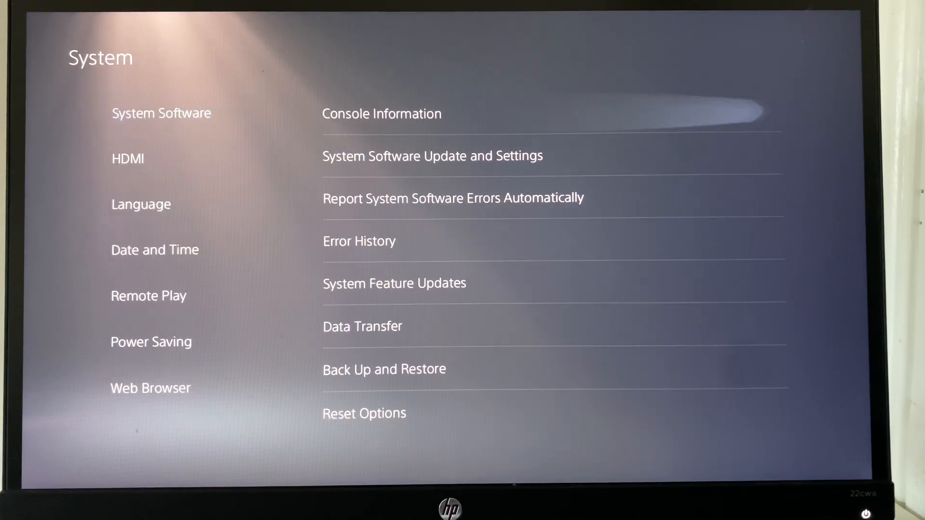
left_click(365, 413)
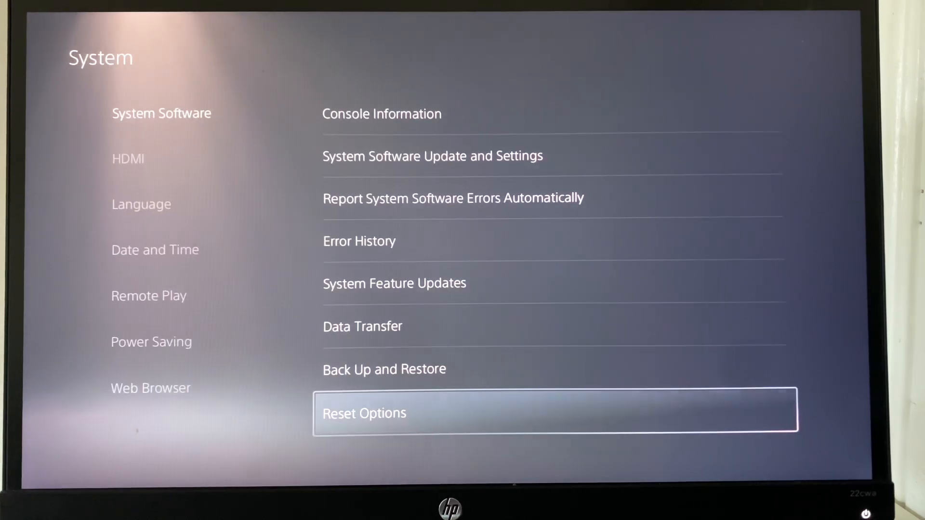
key("Escape")
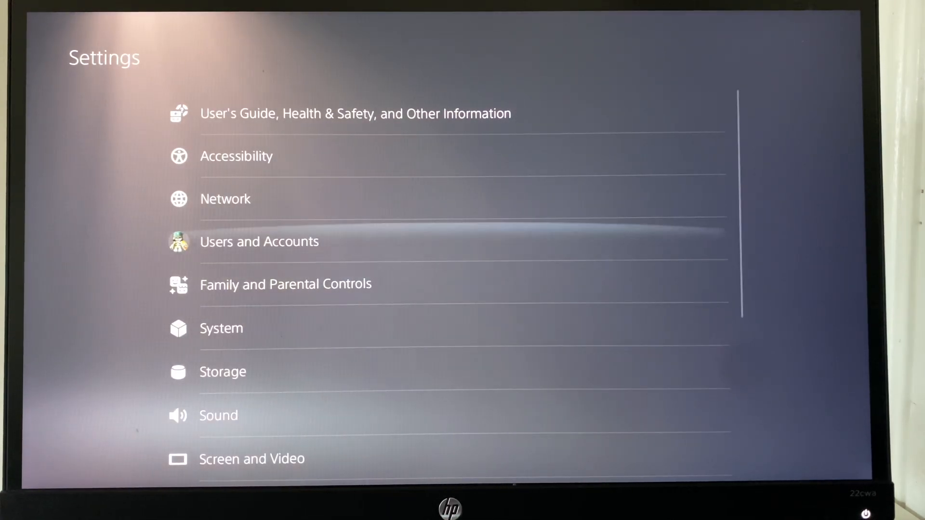
left_click(260, 240)
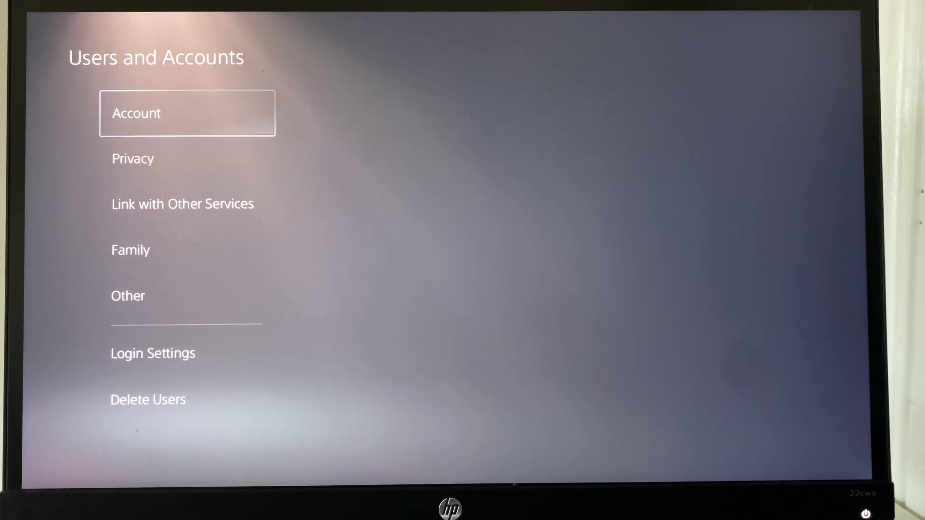
left_click(128, 296)
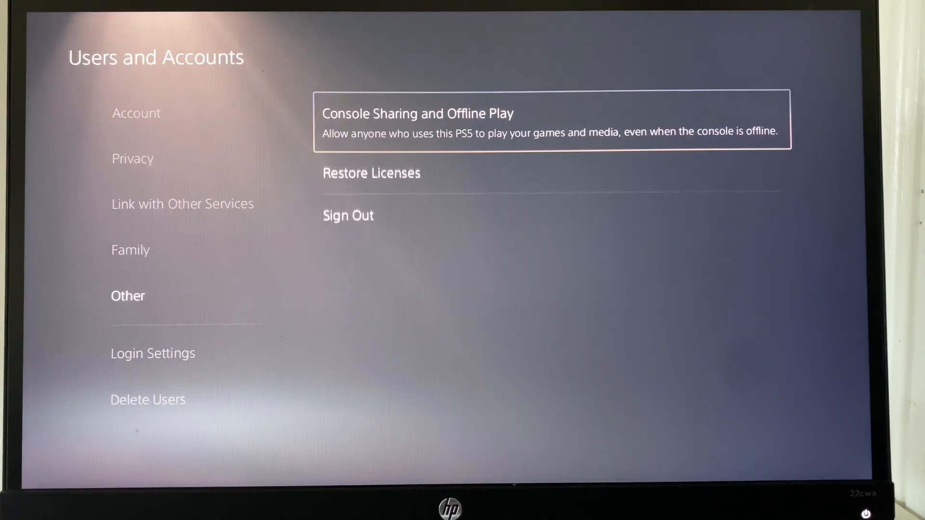
left_click(371, 173)
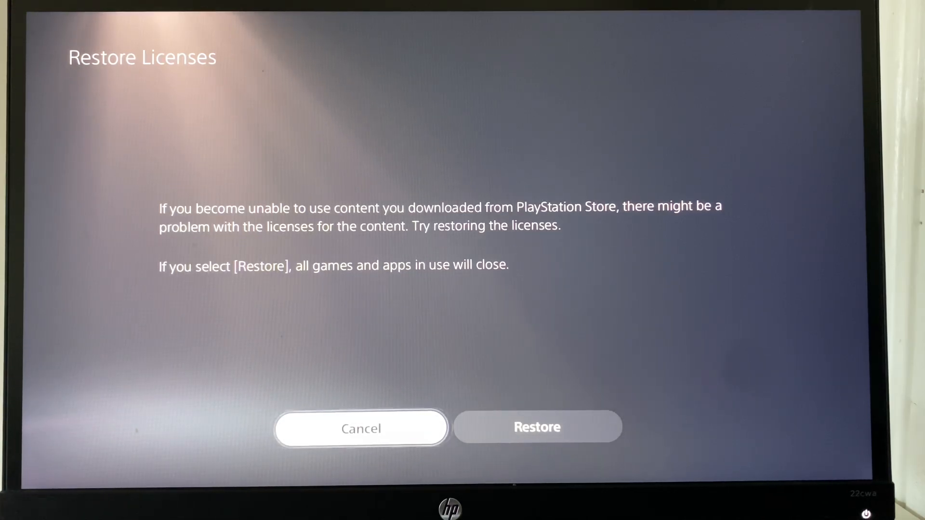
left_click(361, 428)
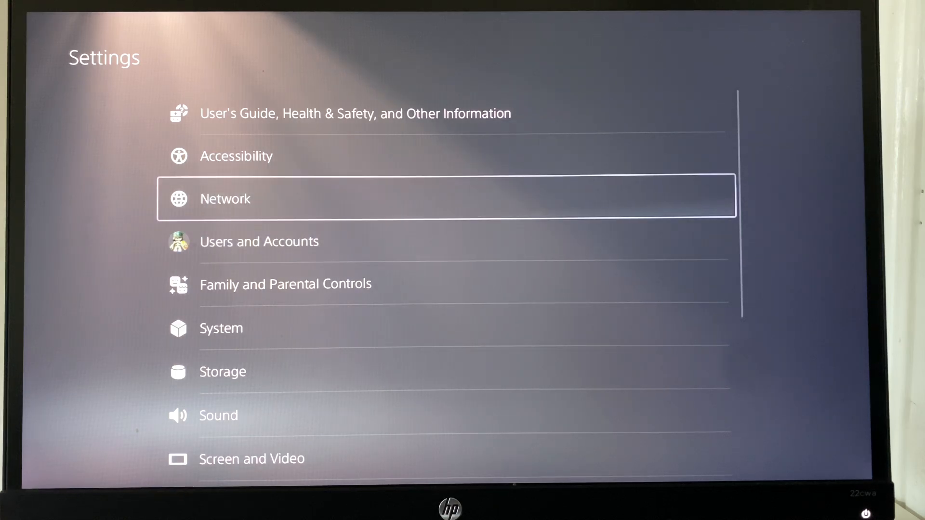
left_click(226, 199)
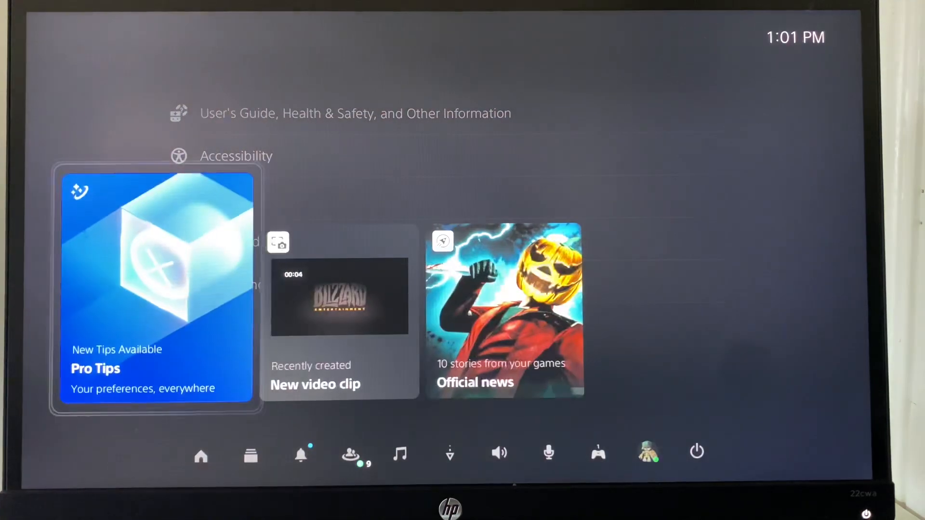
left_click(697, 453)
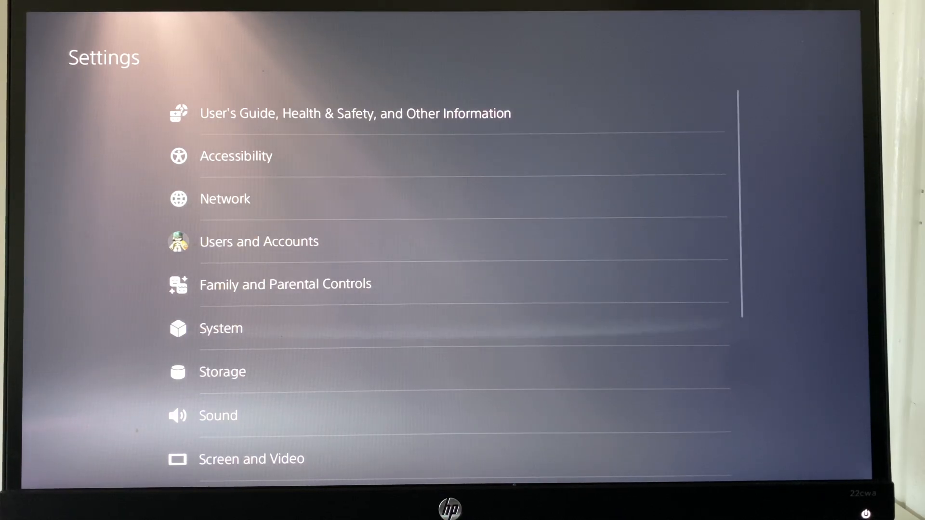
left_click(220, 327)
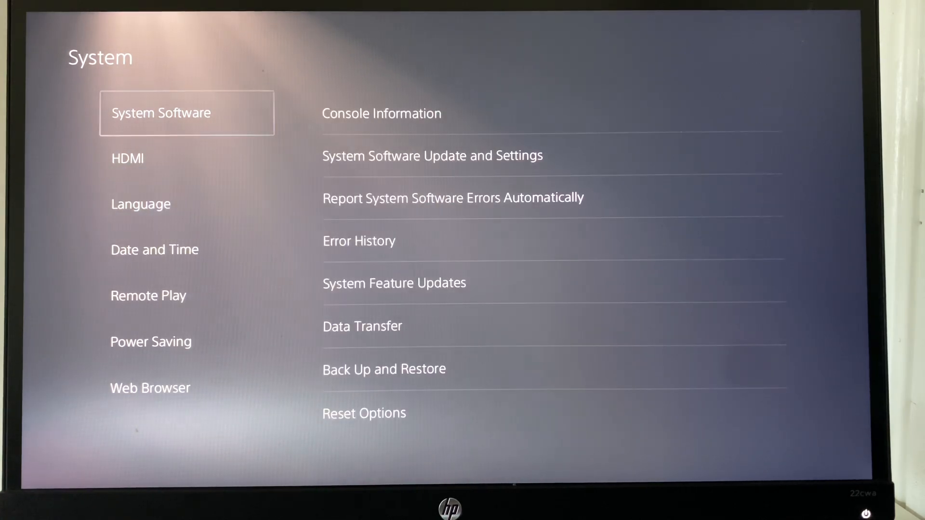
left_click(432, 155)
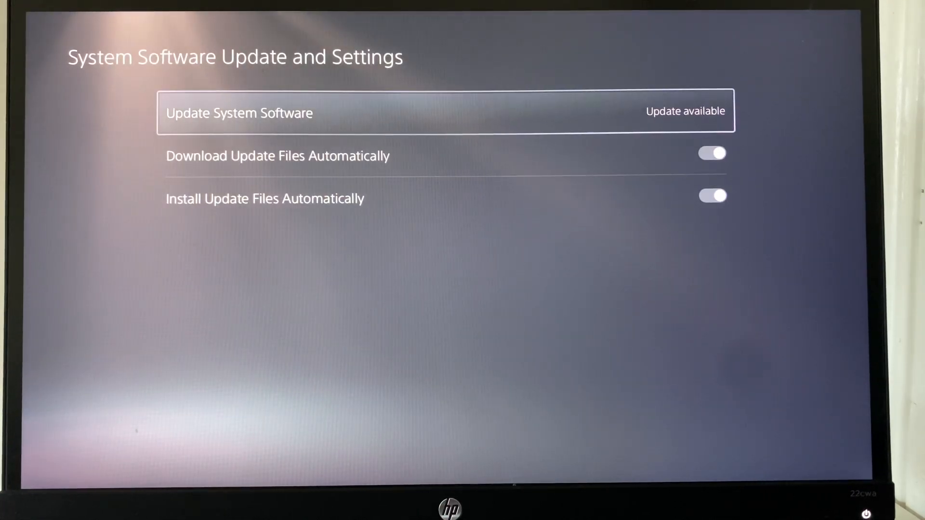
key("Escape")
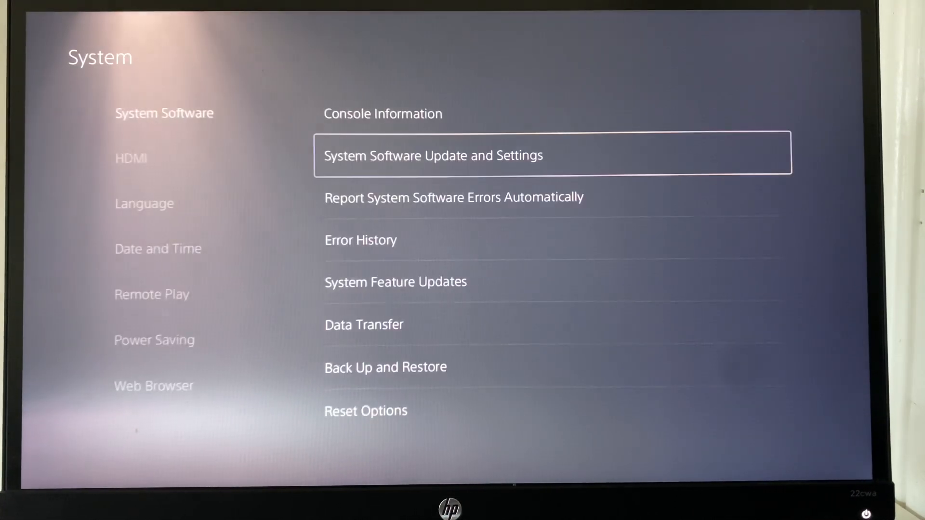
key("Escape")
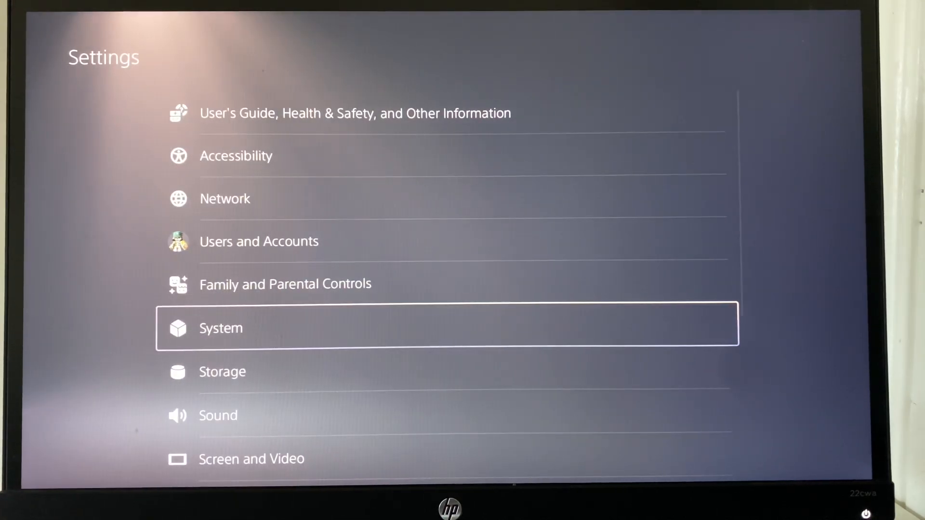